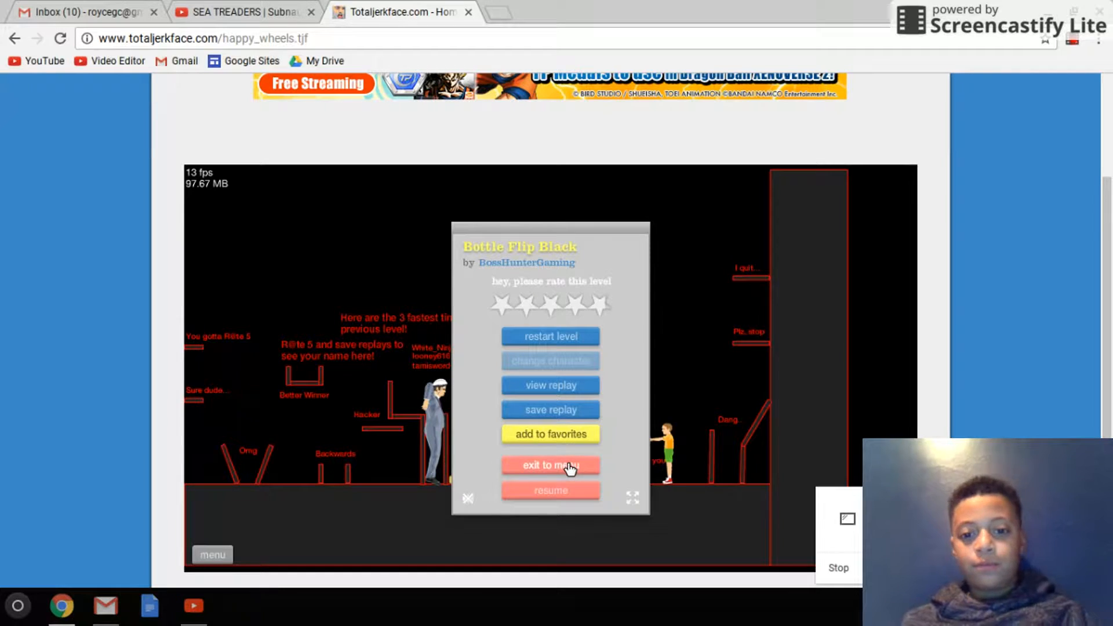
Exit Bottle Flip Black to the level list and select Bottle Run by Tradesminator.
{"action": "left_click", "coordinate": [550, 465]}
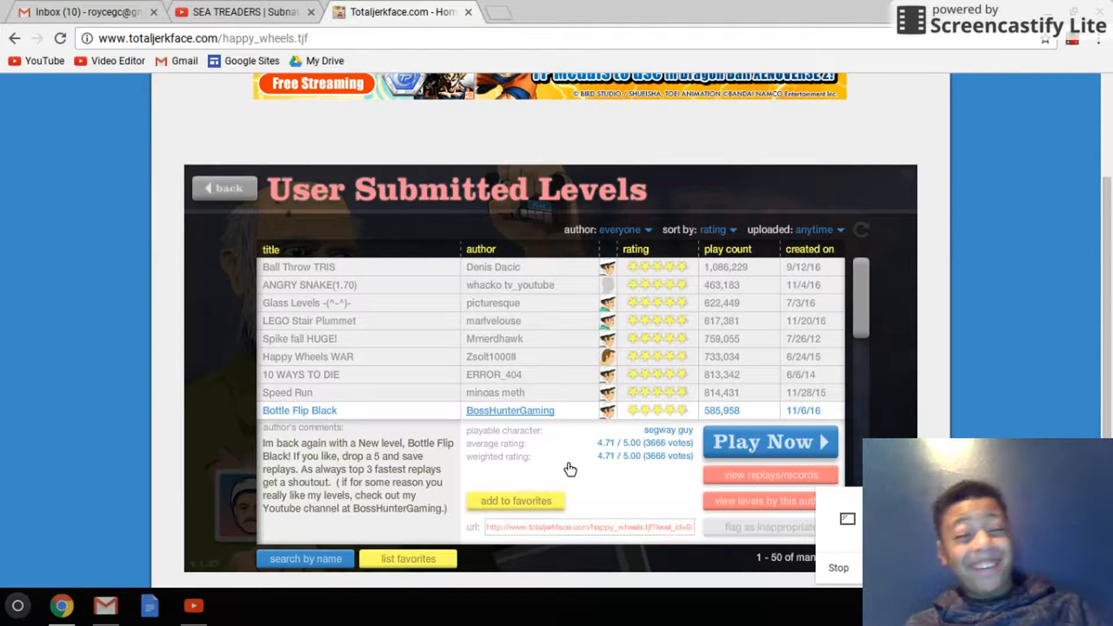
{"action": "mouse_move", "coordinate": [740, 319]}
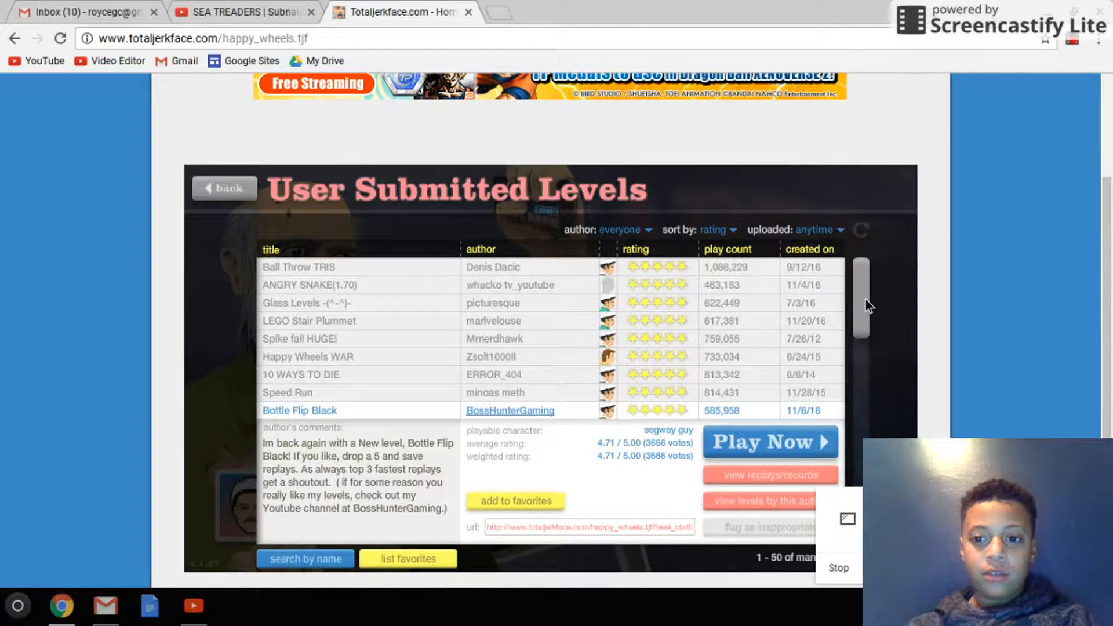
{"action": "scroll", "scroll_direction": "down", "scroll_amount": 3}
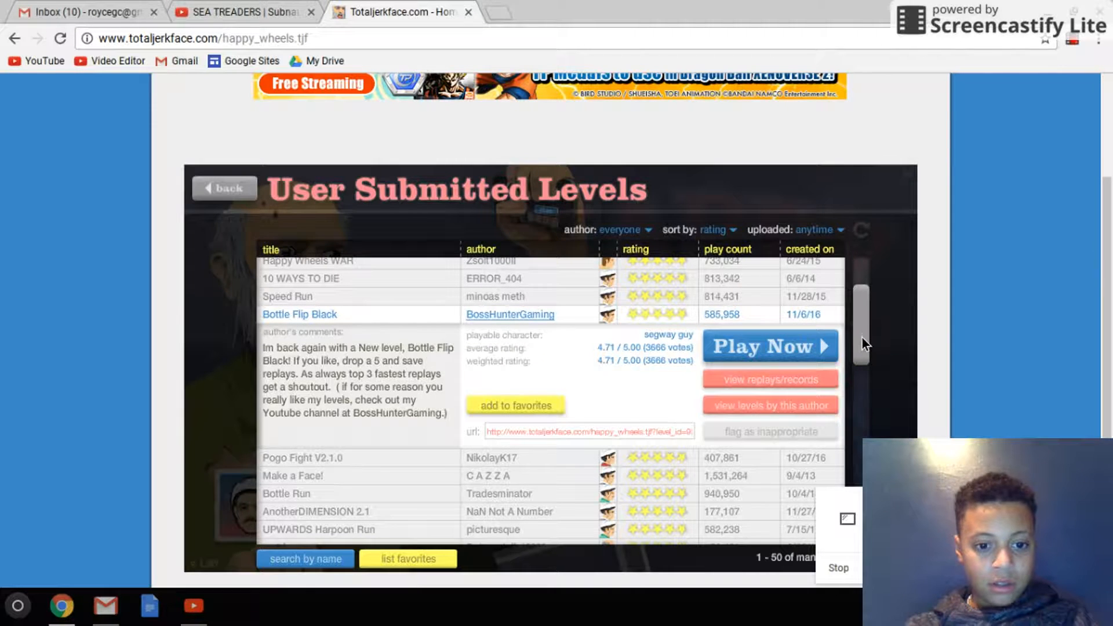
{"action": "scroll", "scroll_direction": "down", "scroll_amount": 3}
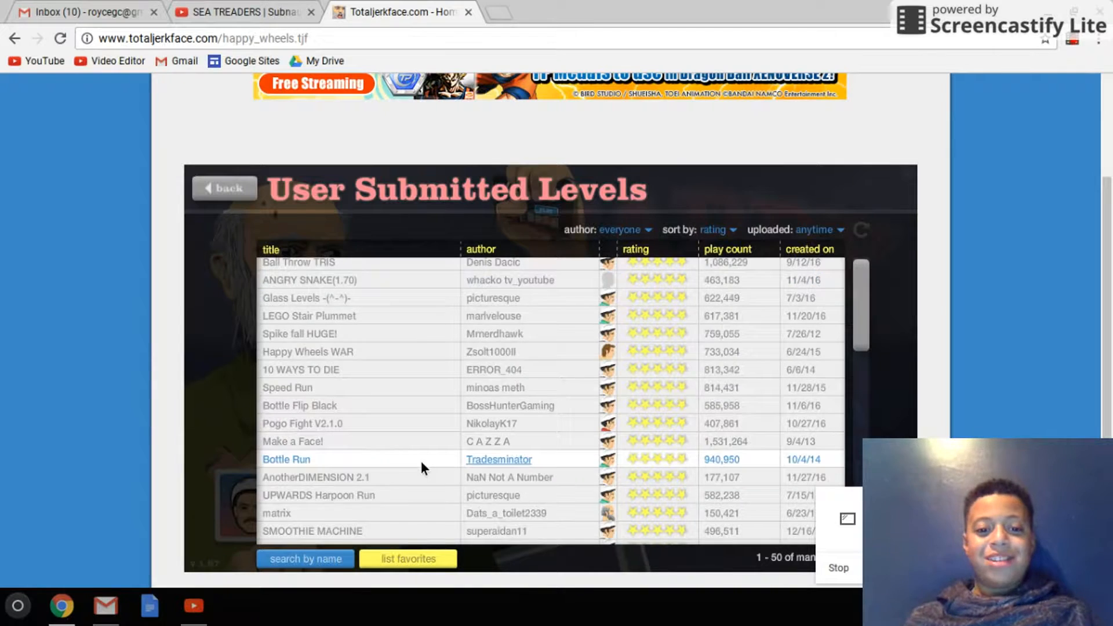
{"action": "left_click", "coordinate": [285, 459]}
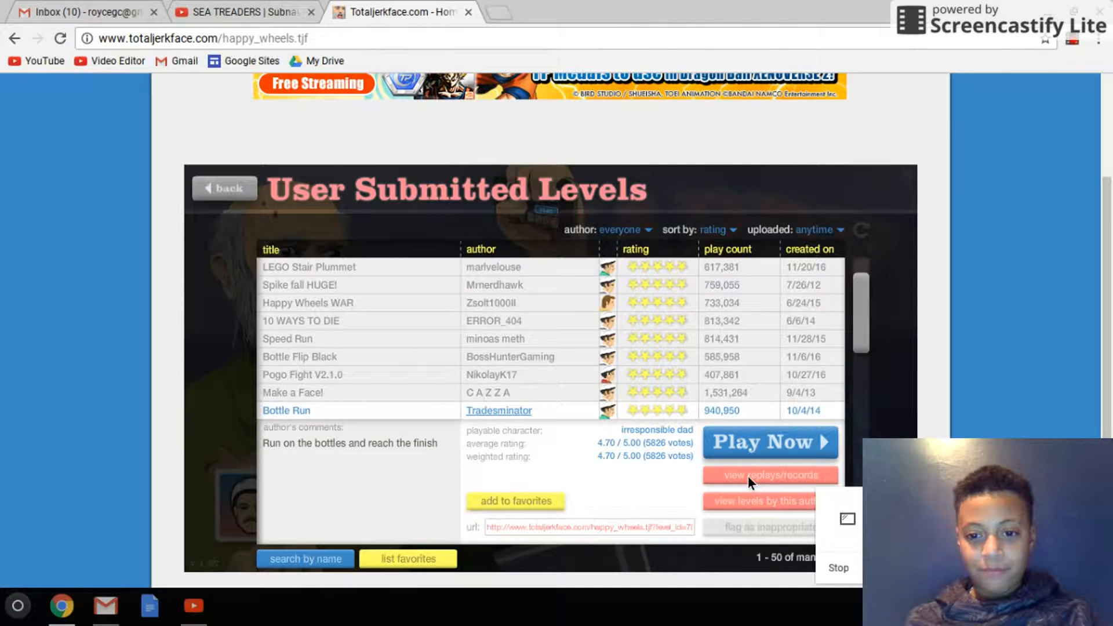
Start Bottle Run with Play Now and play it to a 7.80-second victory.
{"action": "left_click", "coordinate": [771, 441]}
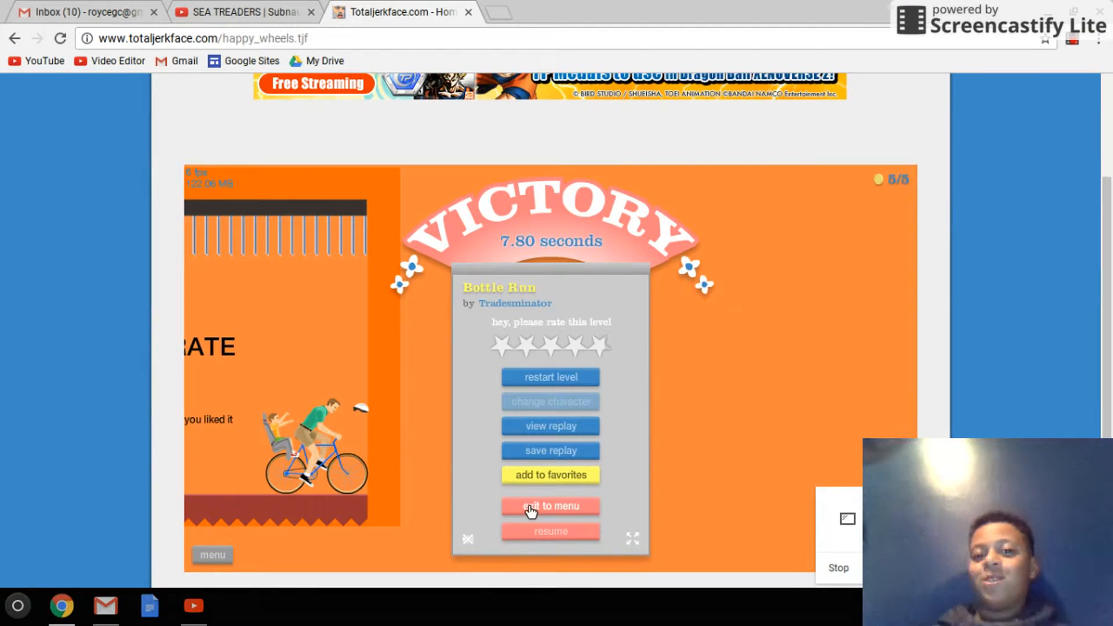
{"action": "left_click", "coordinate": [550, 505]}
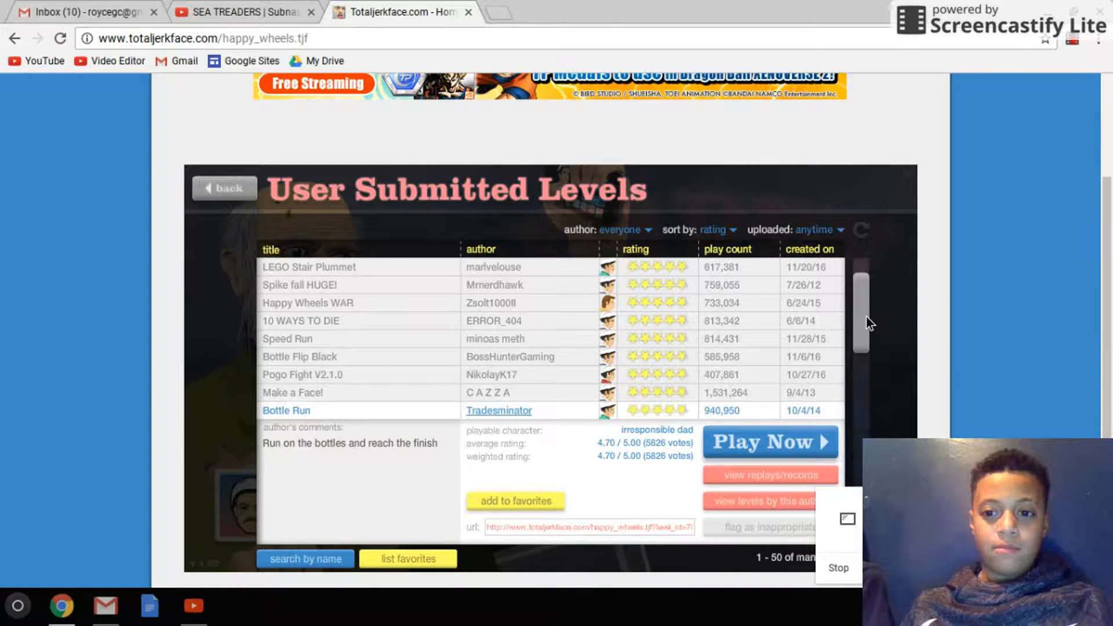
{"action": "scroll", "scroll_direction": "down", "scroll_amount": 3}
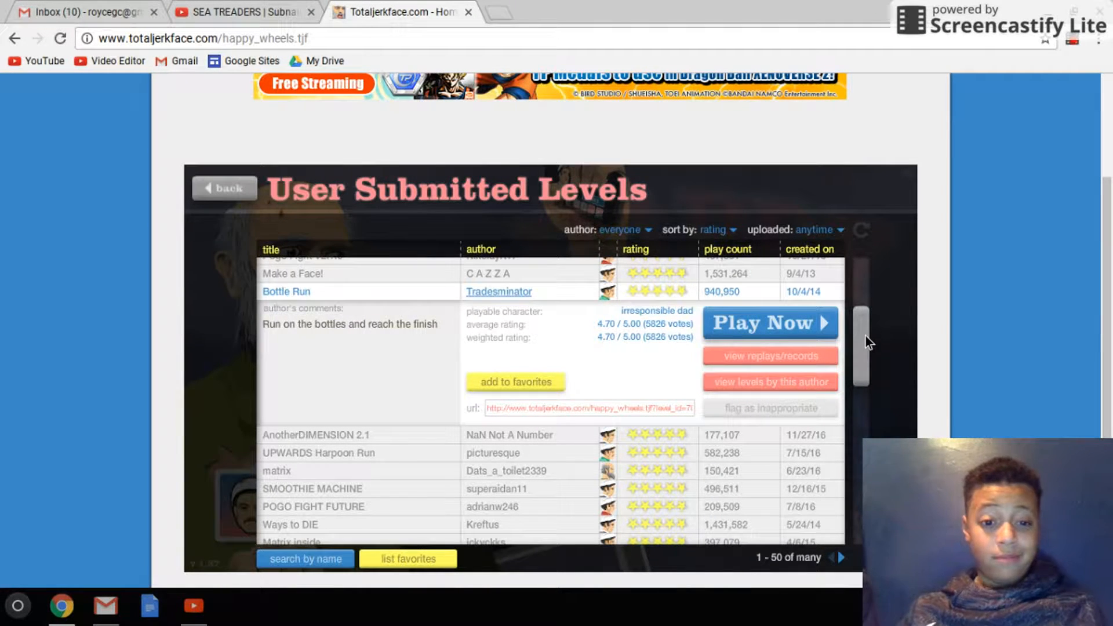
{"action": "scroll", "scroll_direction": "down", "scroll_amount": 3}
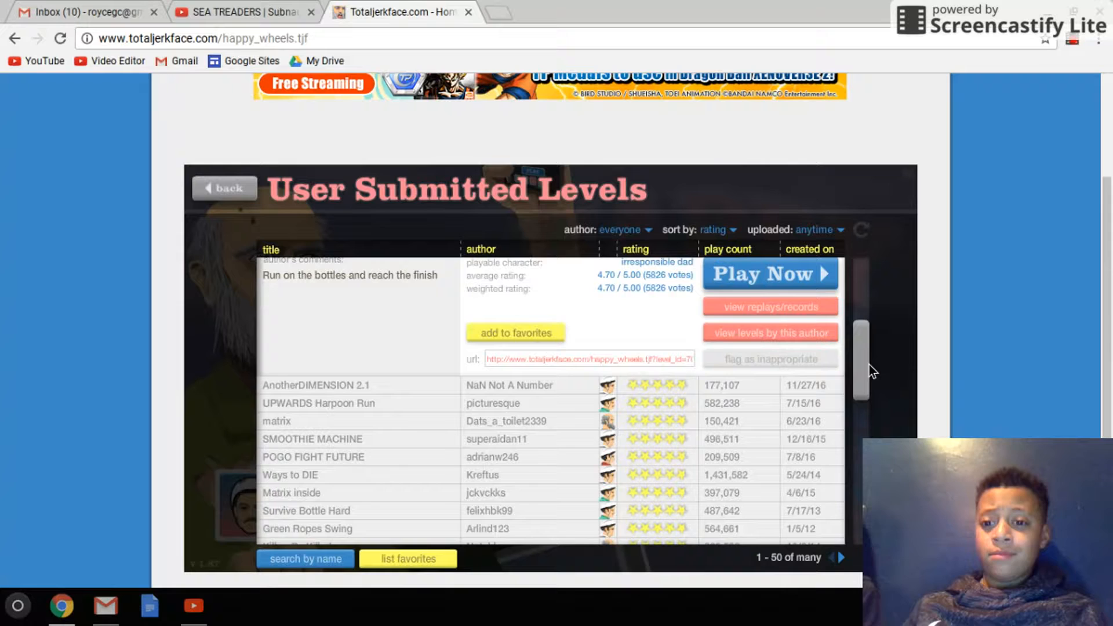
{"action": "scroll", "scroll_direction": "down", "scroll_amount": 3}
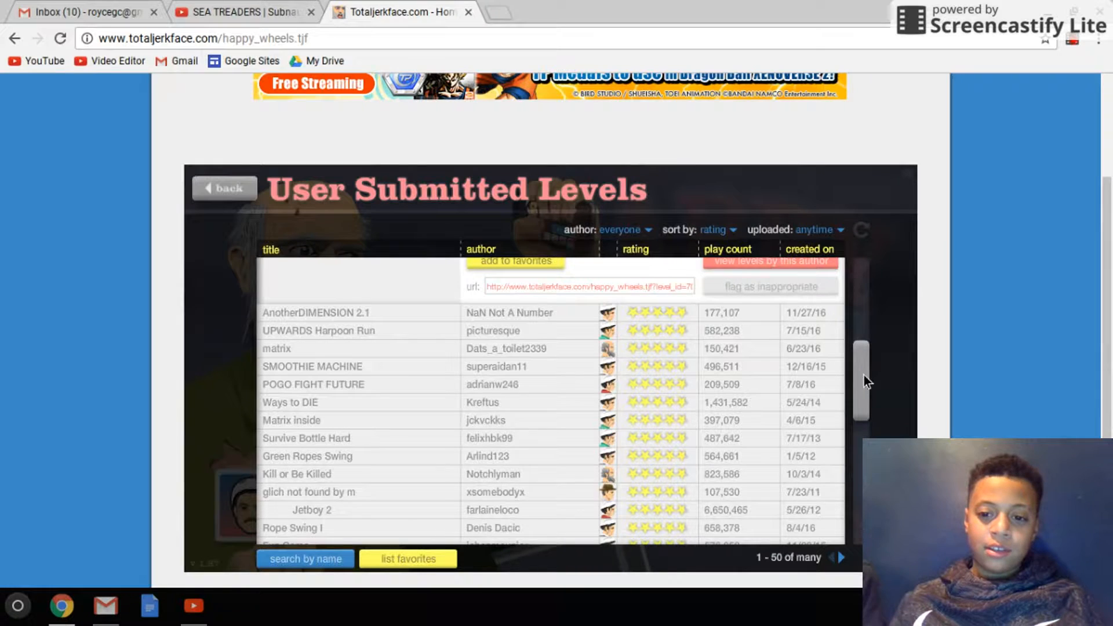
{"action": "scroll", "scroll_direction": "down", "scroll_amount": 3}
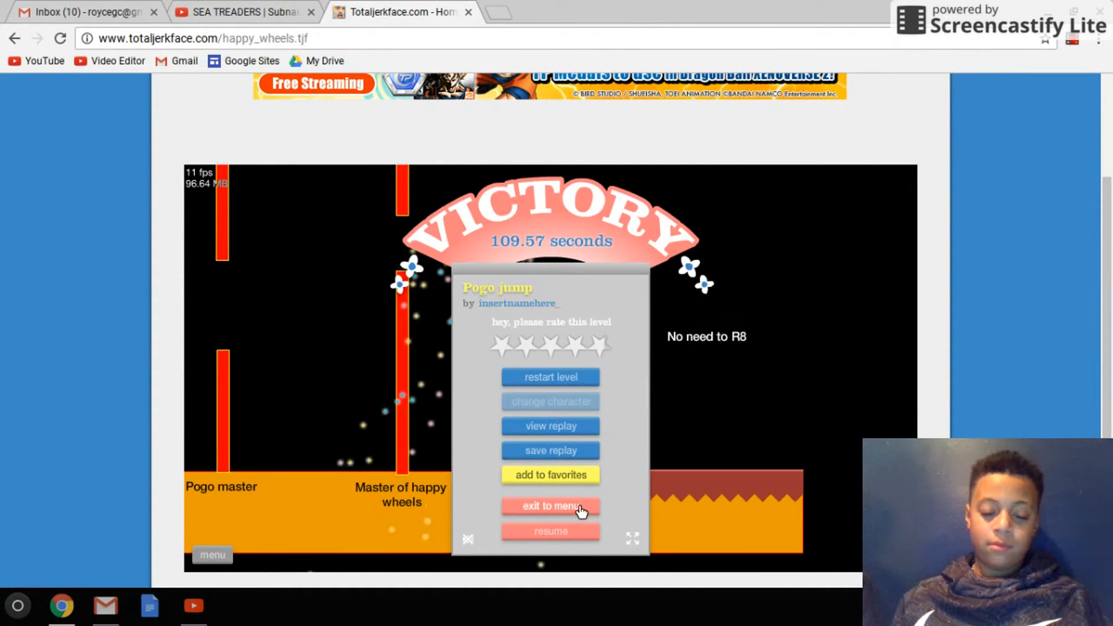
Exit Pogo jump to the level list and select Amazing Sword Throw by Spongeboy123.
{"action": "left_click", "coordinate": [550, 505]}
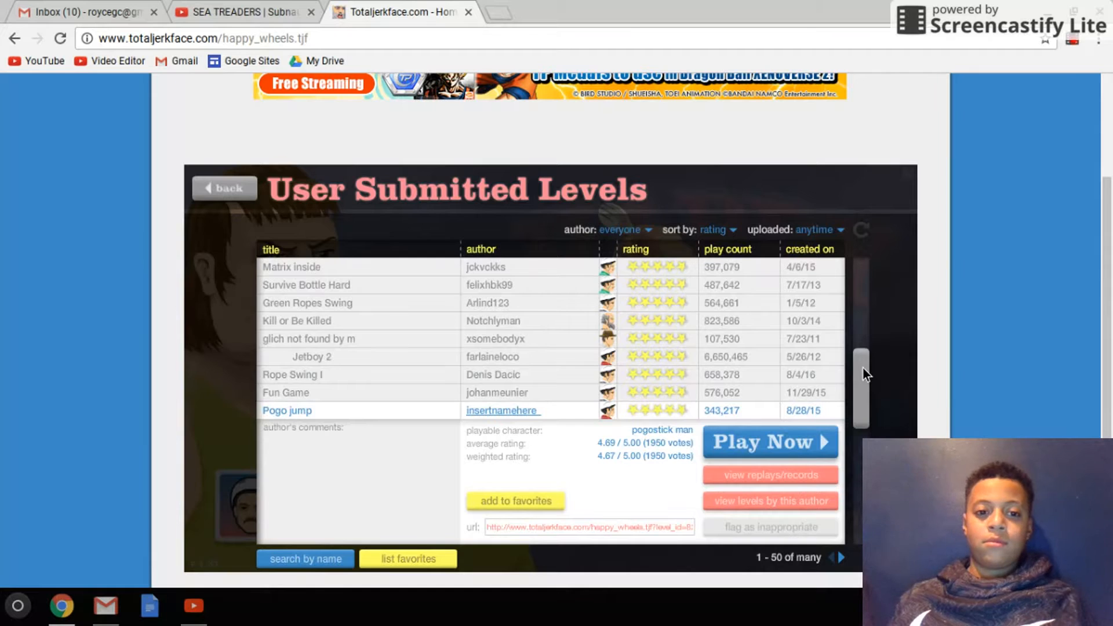
{"action": "scroll", "scroll_direction": "down", "scroll_amount": 3}
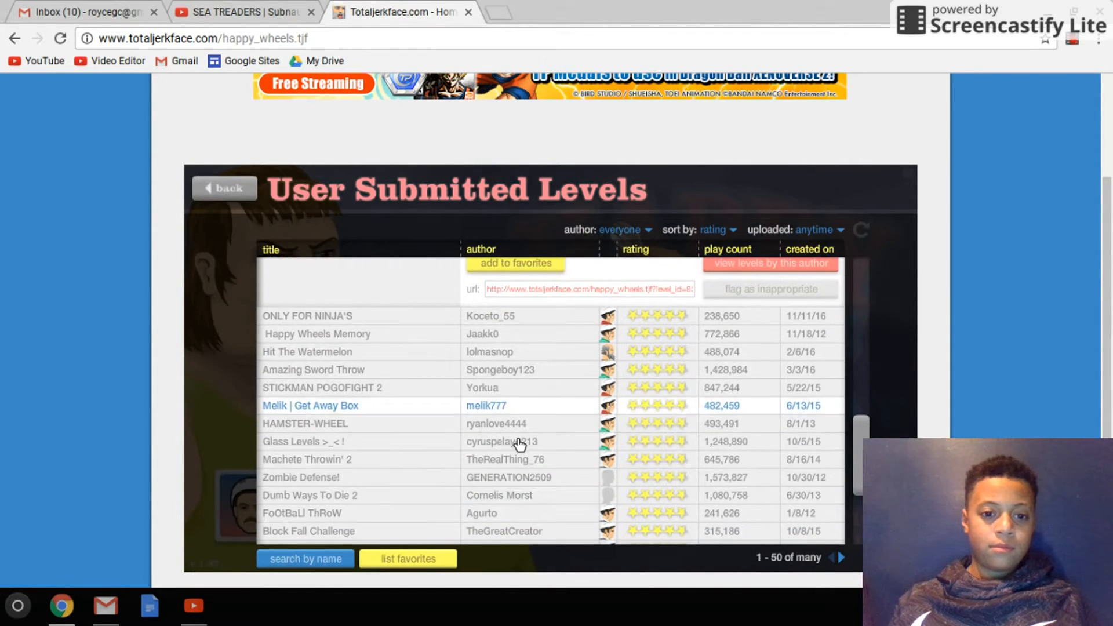
{"action": "mouse_move", "coordinate": [415, 387]}
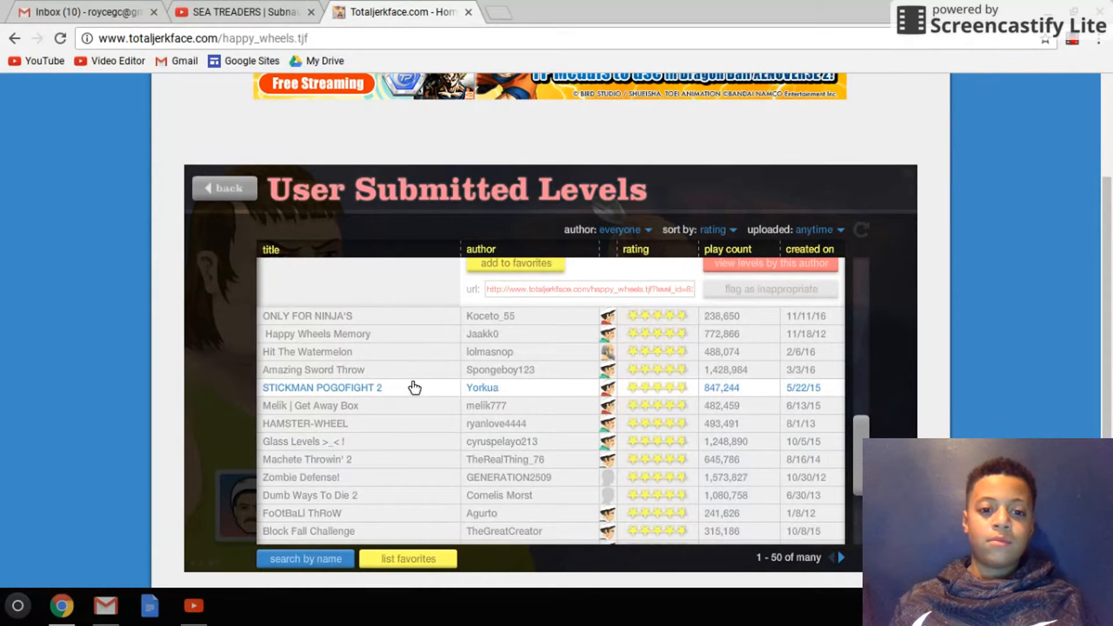
{"action": "left_click", "coordinate": [313, 369]}
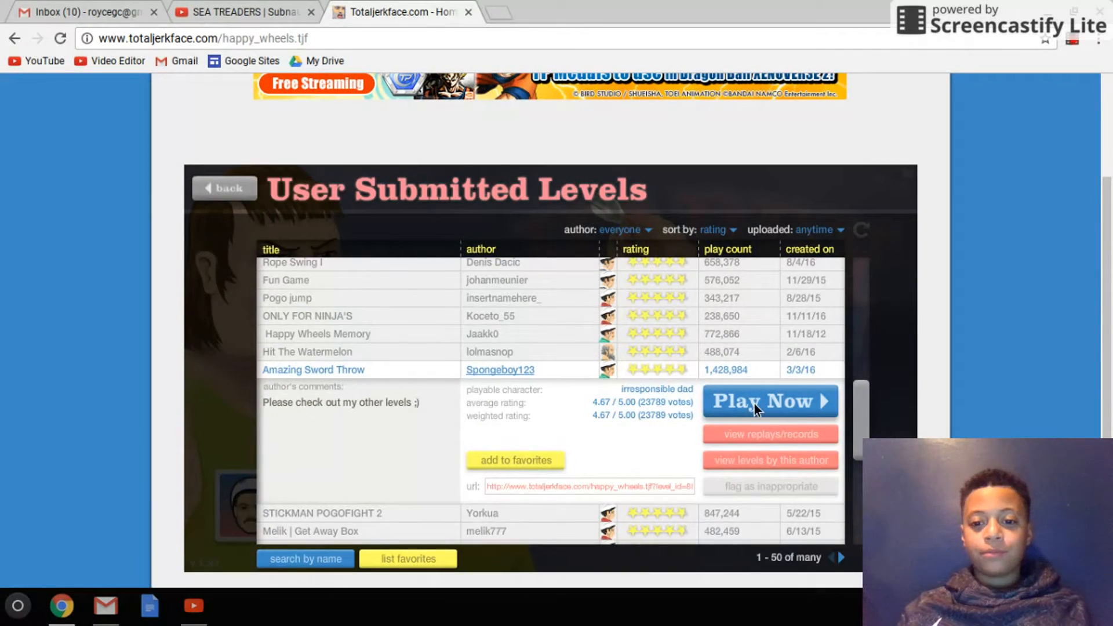
Launch Amazing Sword Throw with Play Now and wait for its weapon and trap menu.
{"action": "left_click", "coordinate": [761, 402]}
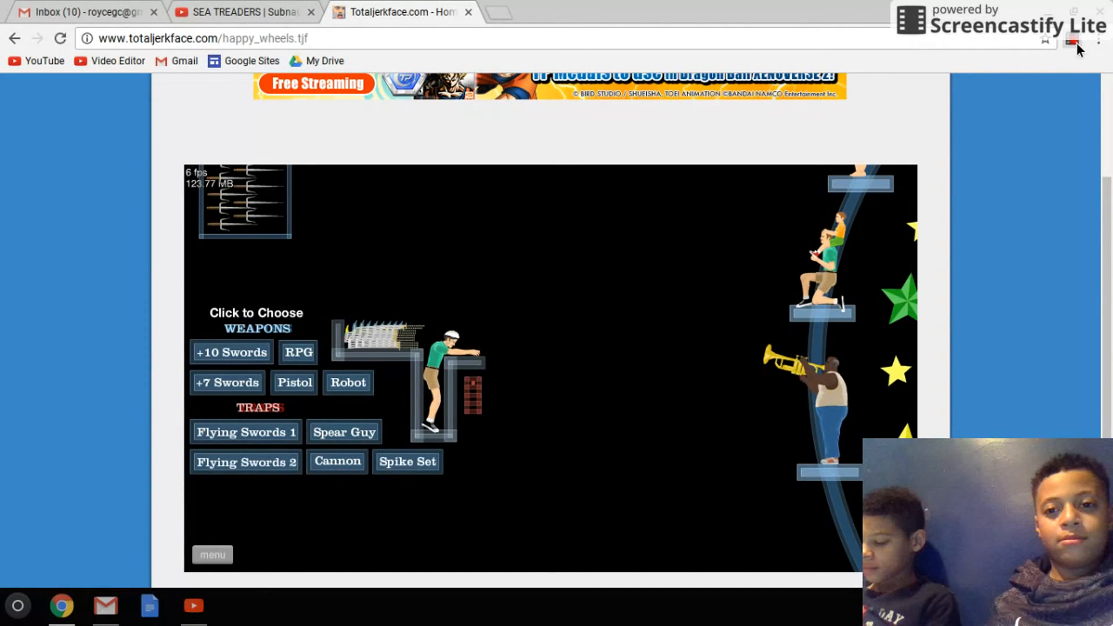
{"action": "left_click", "coordinate": [1071, 42]}
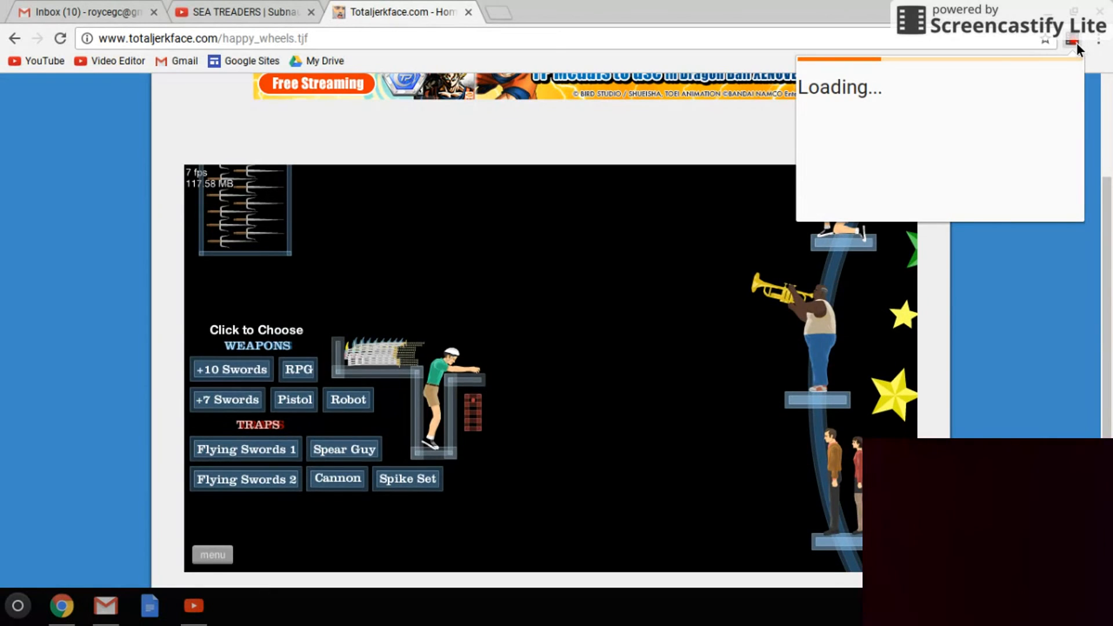